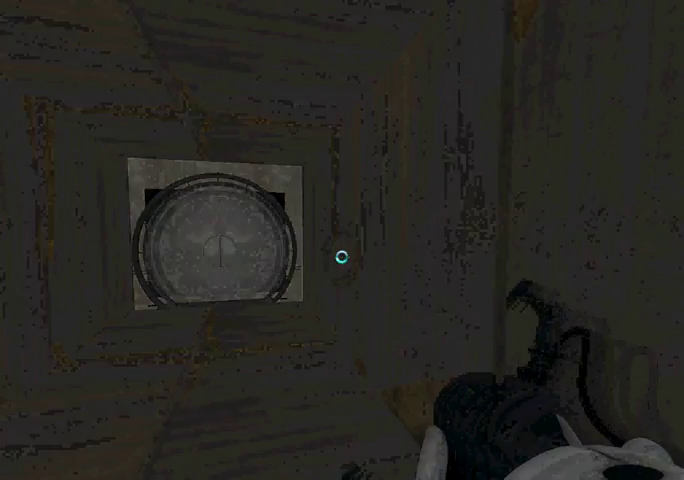
# Step: Escape out of the running Portal 2 game to return to Hammer
pyautogui.press('Escape')
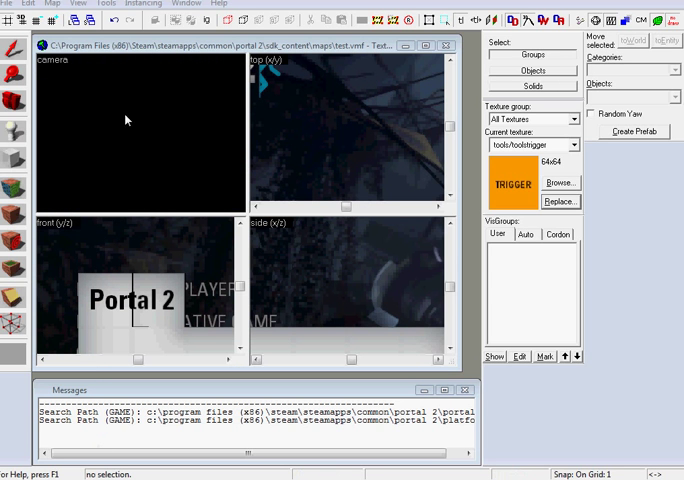
# Step: Create a new map and hollow a white_wall_tile004a block into a room with 4-unit walls
pyautogui.click(447, 46)
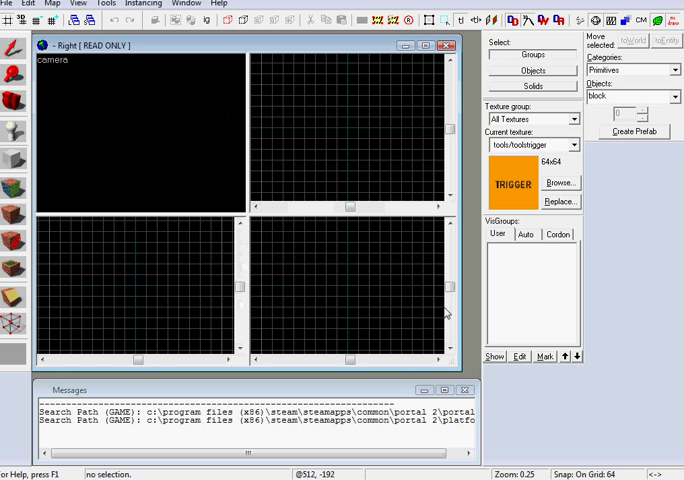
pyautogui.click(561, 182)
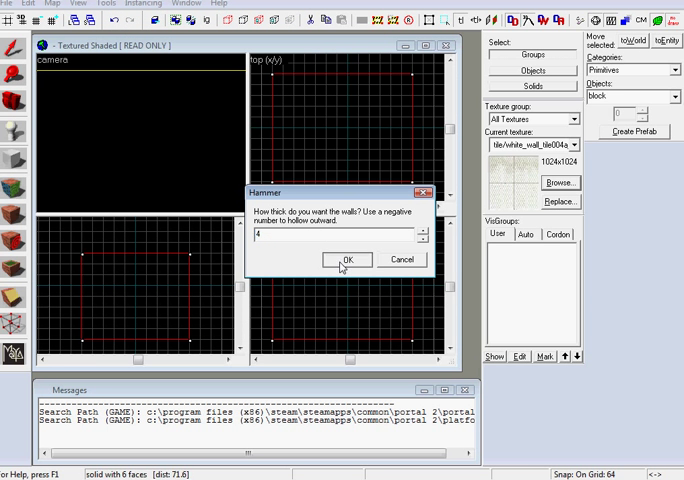
pyautogui.click(347, 260)
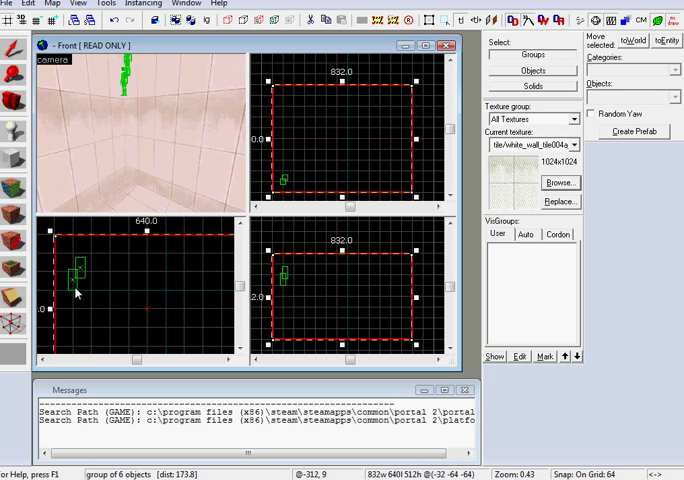
pyautogui.moveTo(146, 182)
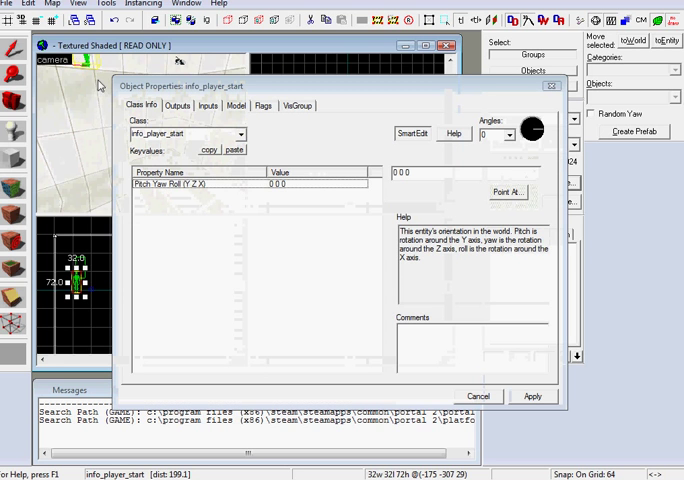
# Step: Set the new entity's class to prop_tractor_beam and apply it
pyautogui.click(240, 134)
pyautogui.write('prop')
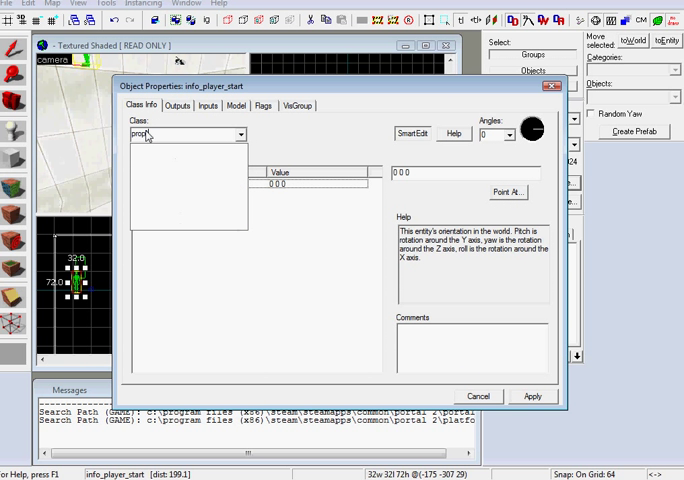
pyautogui.click(237, 134)
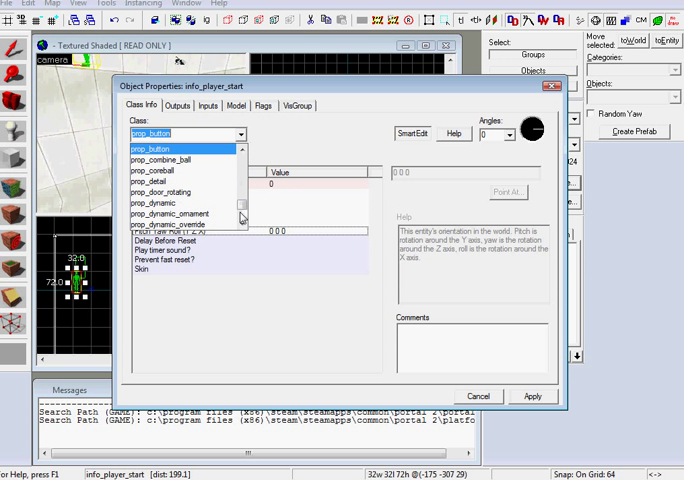
pyautogui.scroll(-3)
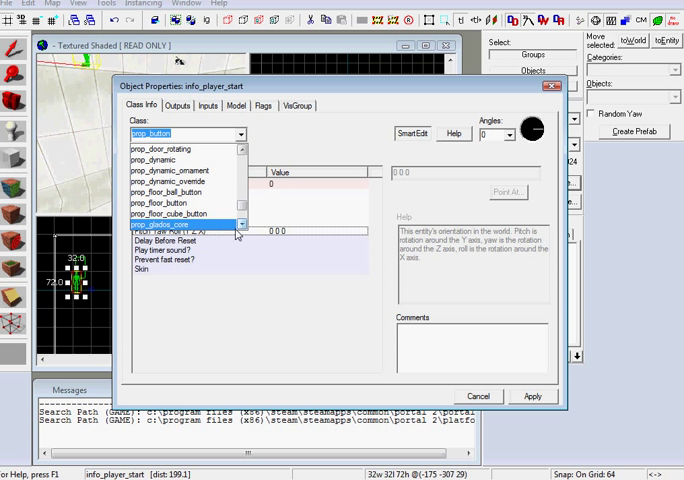
pyautogui.scroll(-3)
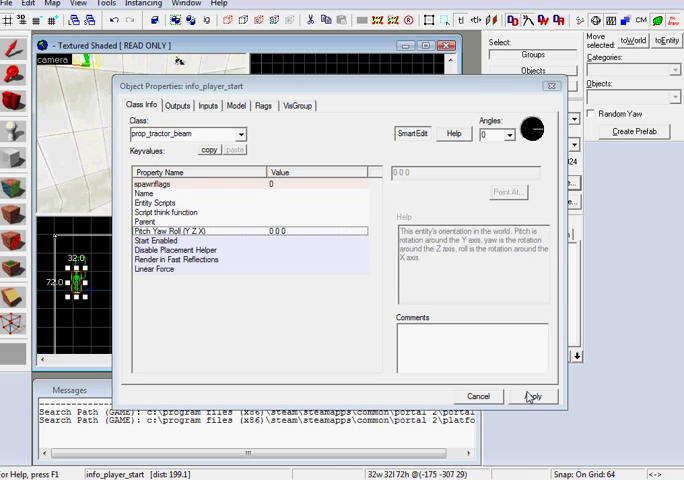
pyautogui.click(533, 396)
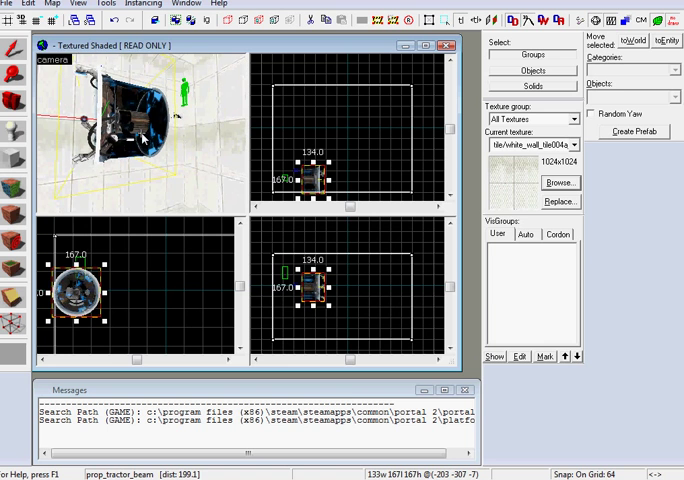
# Step: Rotate the tractor beam 90 degrees around the Z axis
pyautogui.click(97, 3)
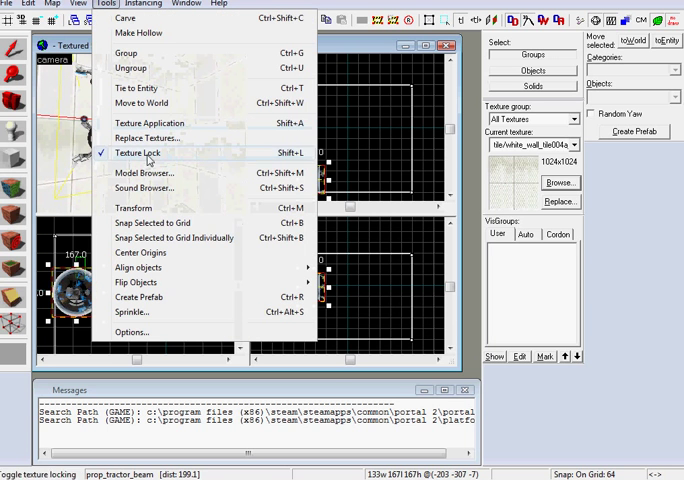
pyautogui.click(131, 208)
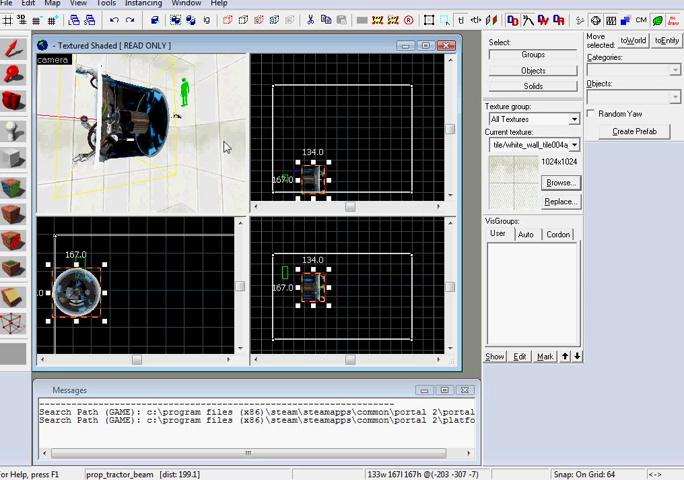
pyautogui.click(104, 4)
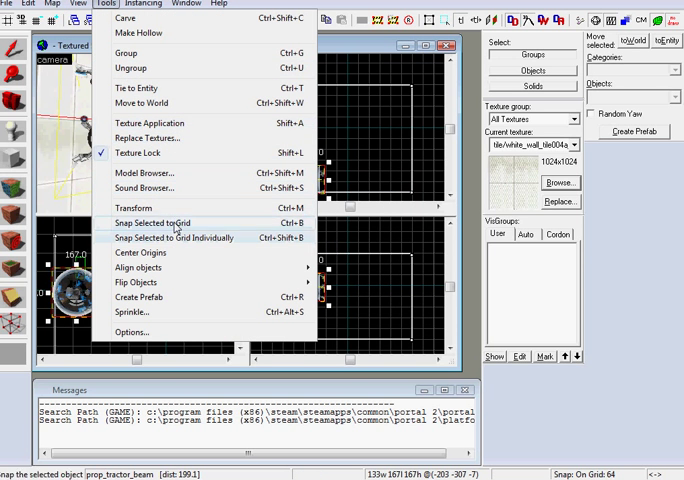
pyautogui.click(130, 207)
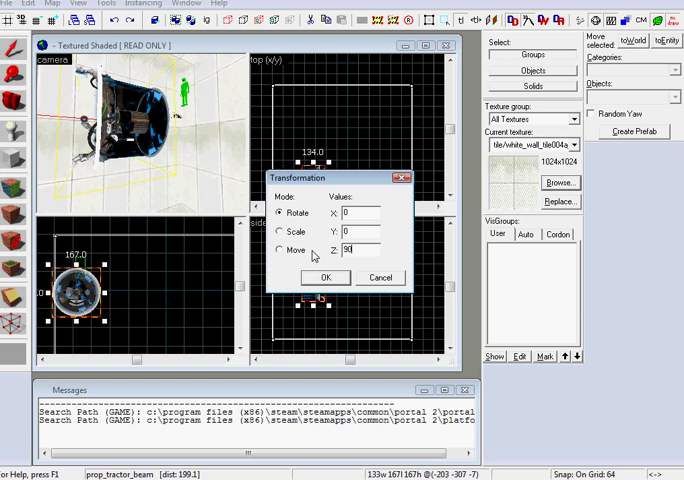
pyautogui.click(324, 277)
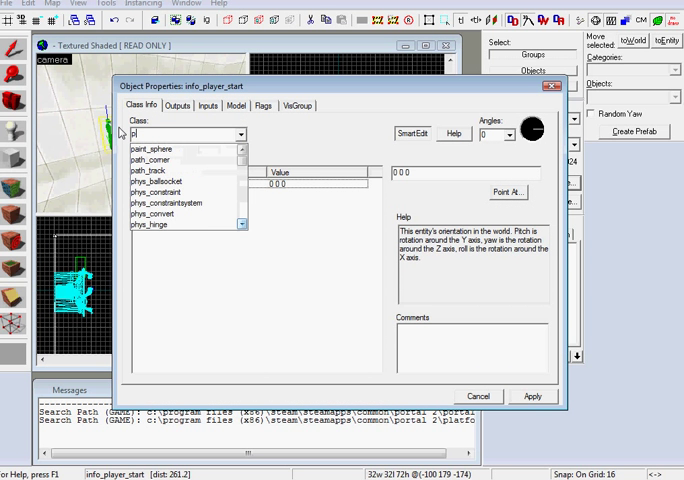
# Step: Set the new entity's class to prop_wall_projector
pyautogui.write('prop_')
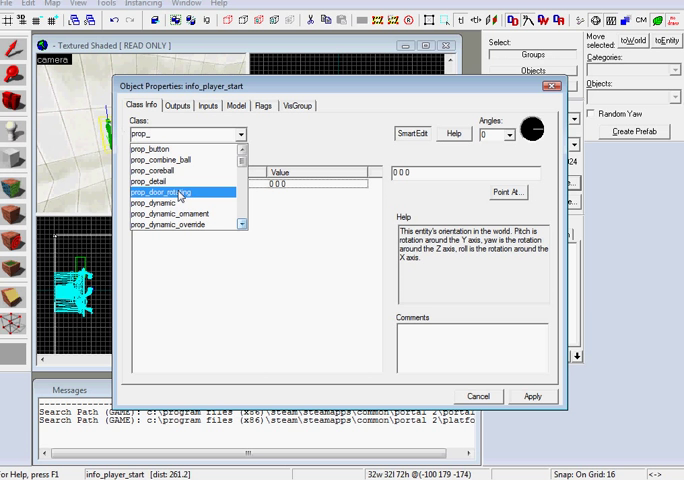
pyautogui.scroll(-3)
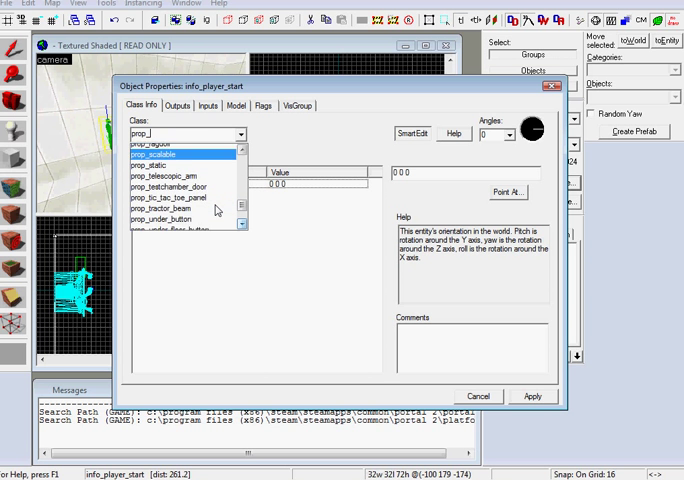
pyautogui.scroll(-3)
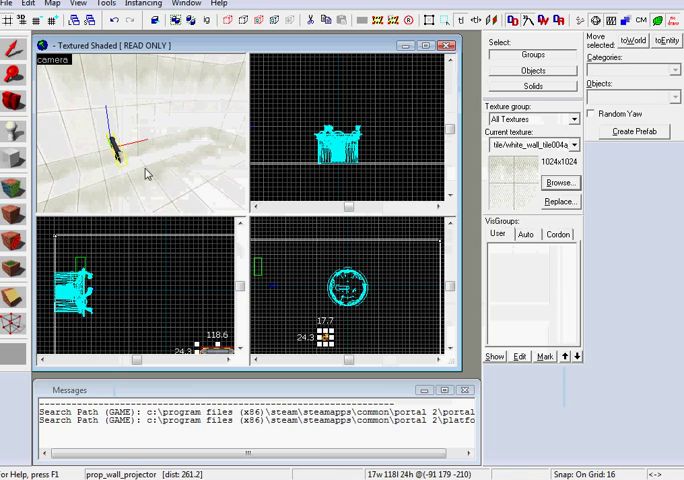
pyautogui.click(120, 3)
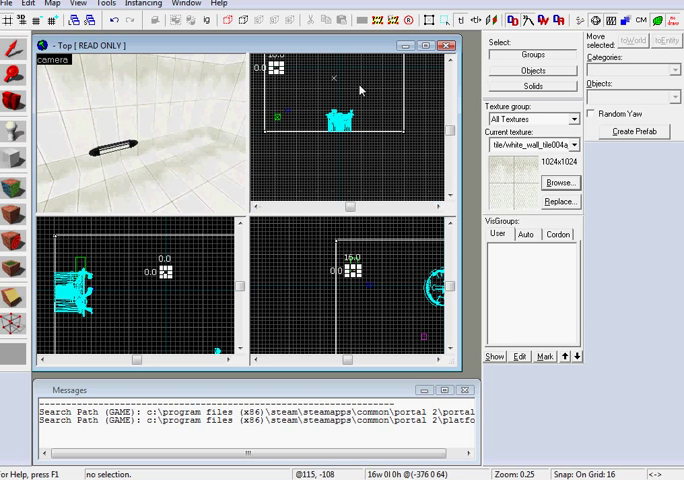
pyautogui.moveTo(313, 65)
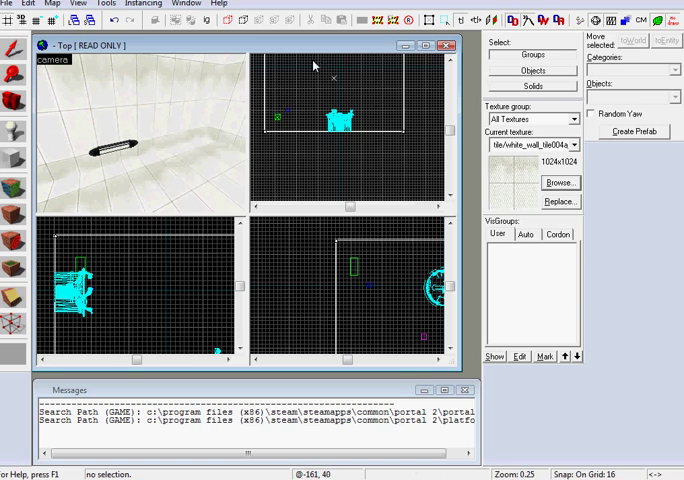
# Step: Rotate the wall projector around the Z axis
pyautogui.scroll(3)
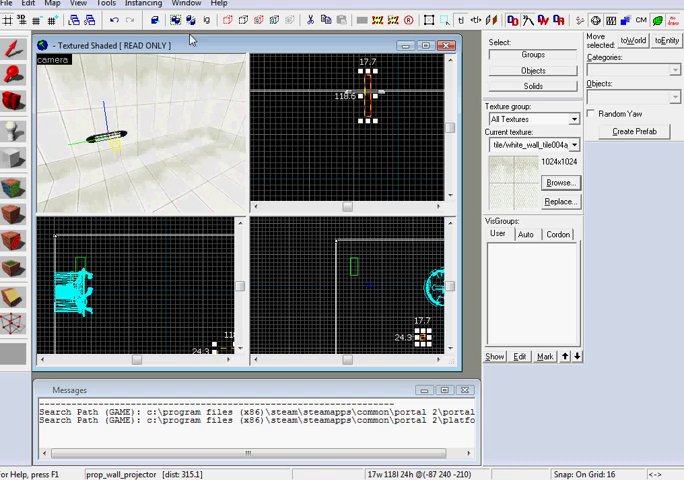
pyautogui.click(100, 4)
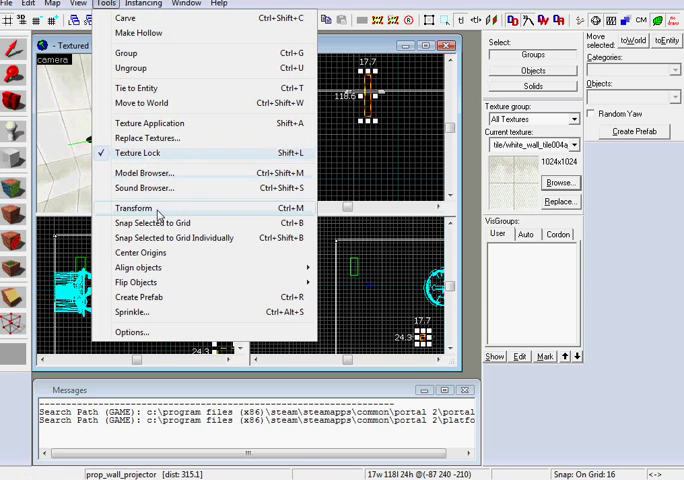
pyautogui.click(133, 208)
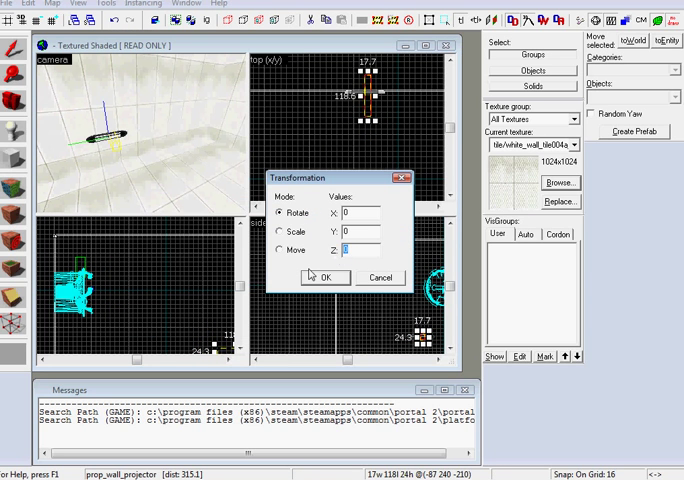
pyautogui.click(323, 277)
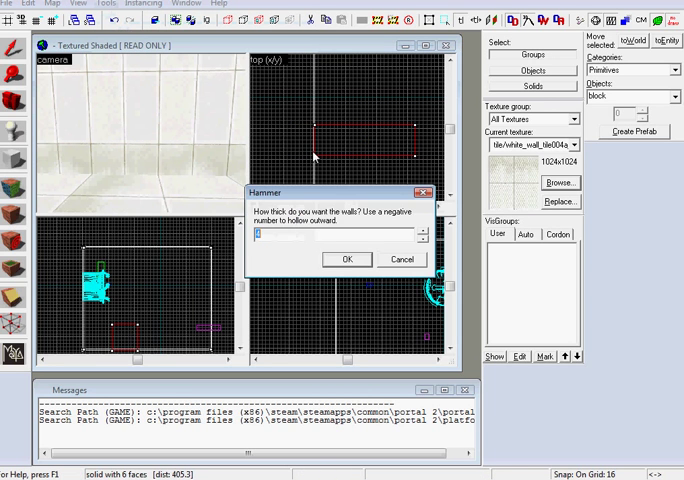
# Step: Hollow the small block at the bottom of the wall to form the door opening
pyautogui.click(347, 259)
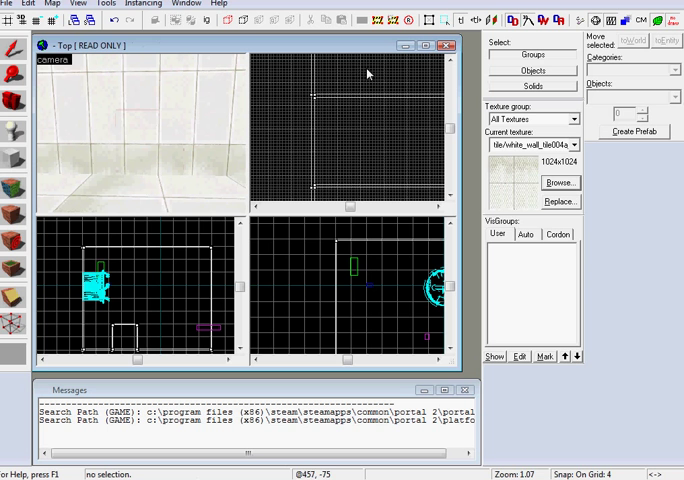
pyautogui.click(18, 160)
pyautogui.write('door')
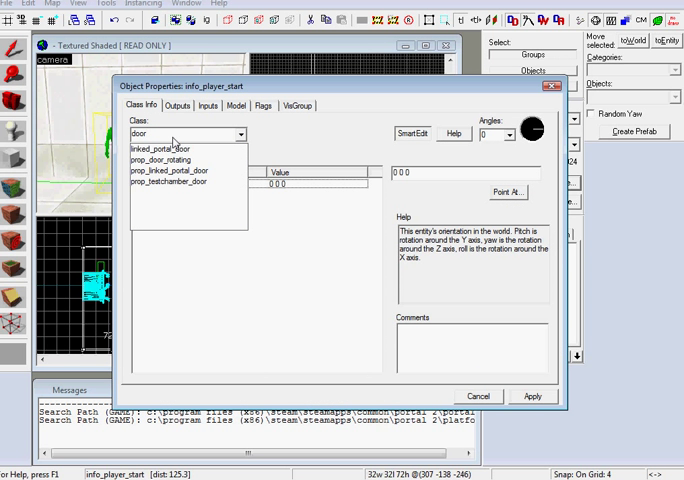
# Step: Make the entity a prop_testchamber_door and rotate it 180 degrees around Z
pyautogui.click(170, 180)
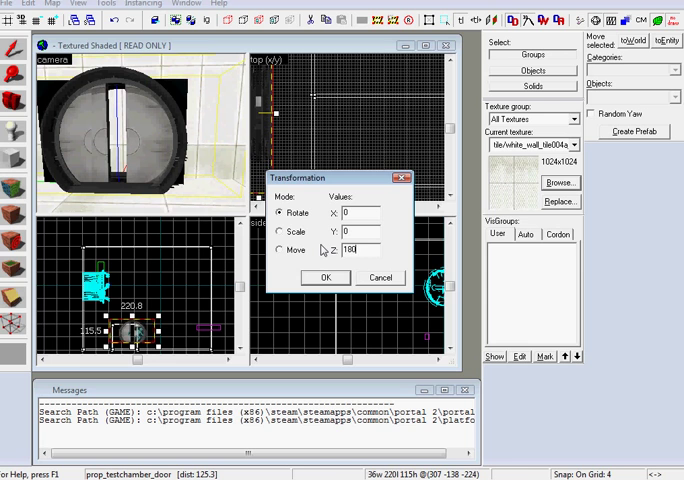
pyautogui.click(323, 277)
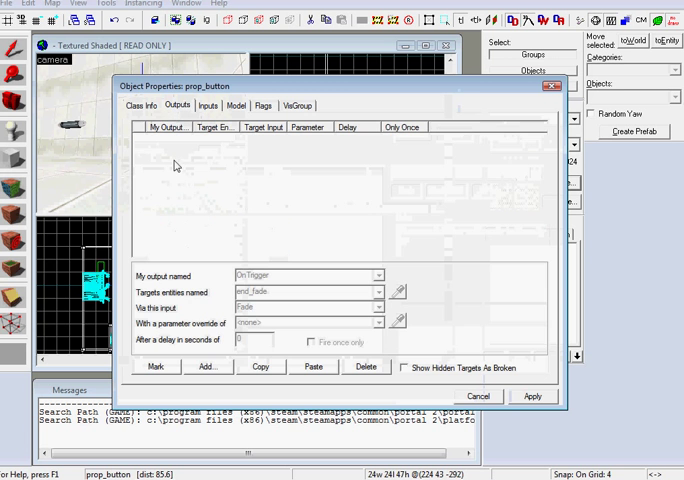
# Step: Add button outputs OnPressed → door Open and OnButtonReset → door Close after 2.00 seconds
pyautogui.click(207, 366)
pyautogui.write('door')
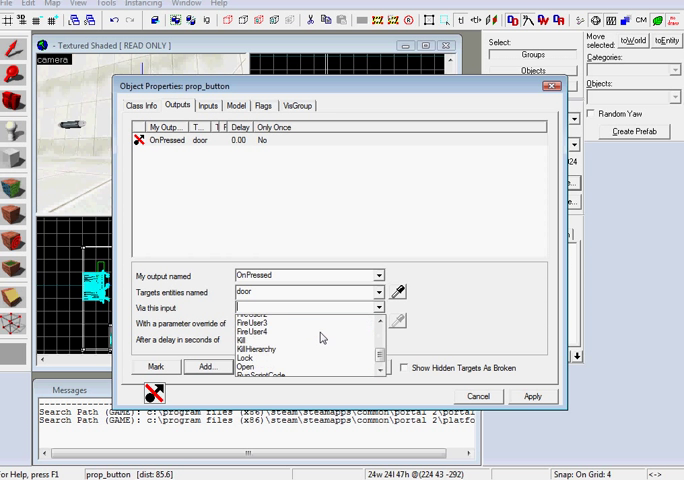
pyautogui.click(248, 355)
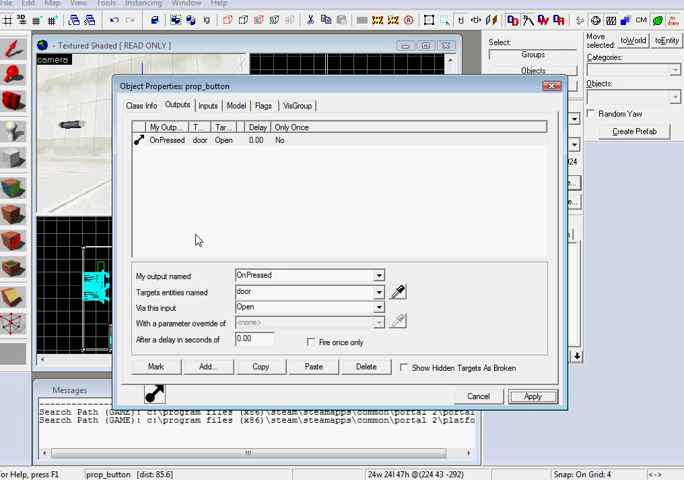
pyautogui.click(379, 276)
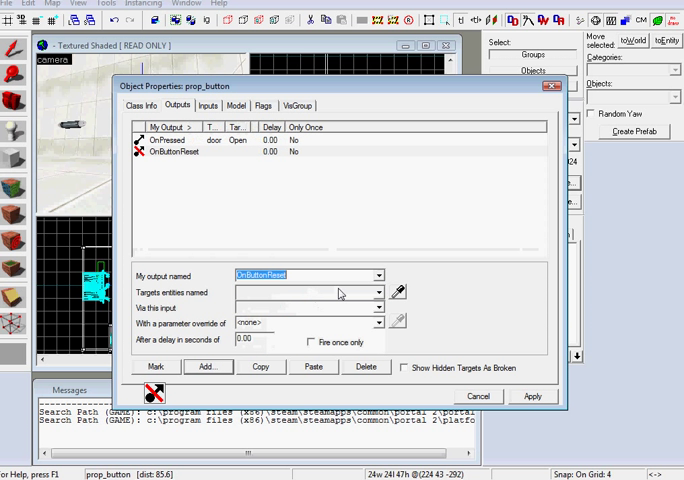
pyautogui.click(378, 307)
pyautogui.write('2')
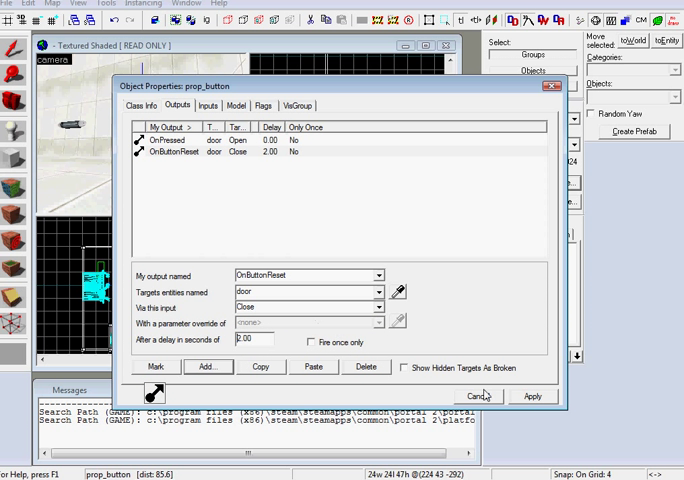
pyautogui.click(484, 395)
pyautogui.write('pp')
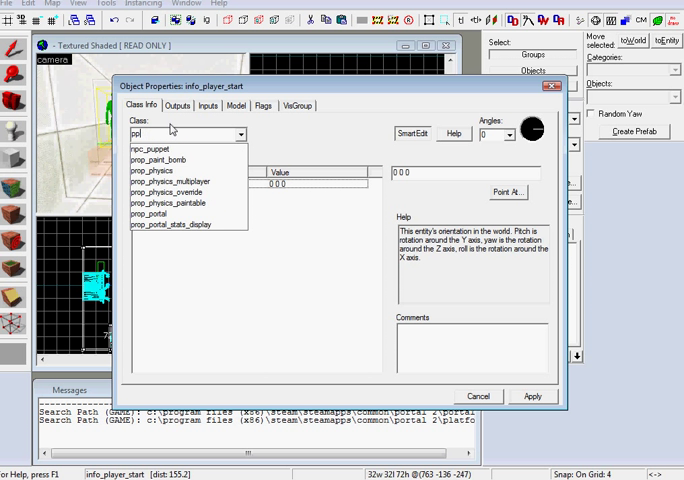
# Step: Make the entity a point_clientcommand named end_disconnect and apply
pyautogui.write('oint_')
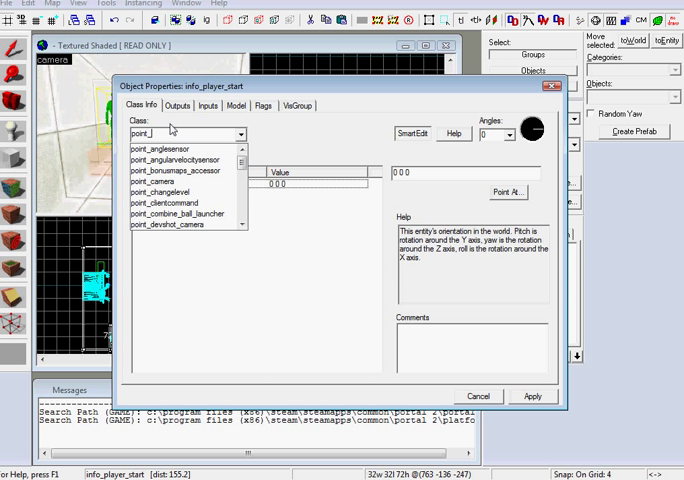
pyautogui.click(165, 201)
pyautogui.write('di')
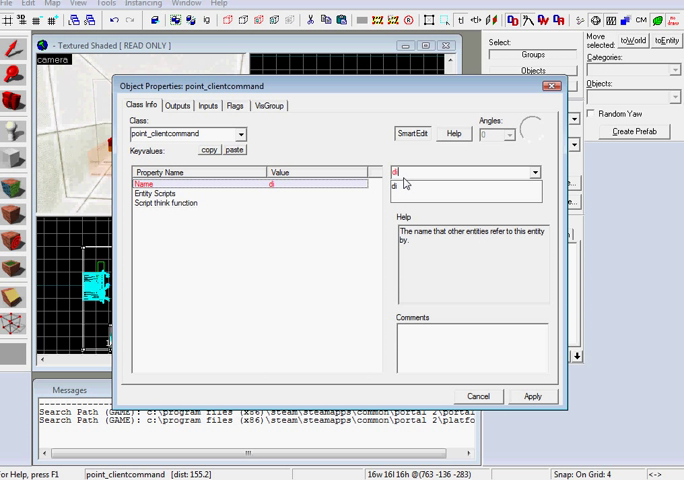
pyautogui.write('end')
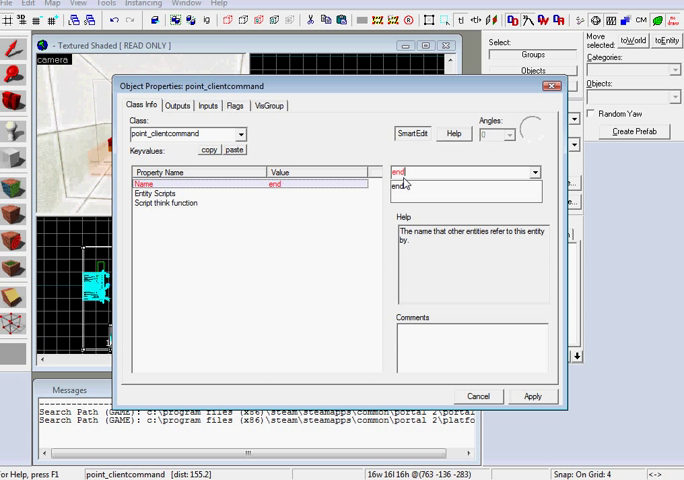
pyautogui.write('_disconnect')
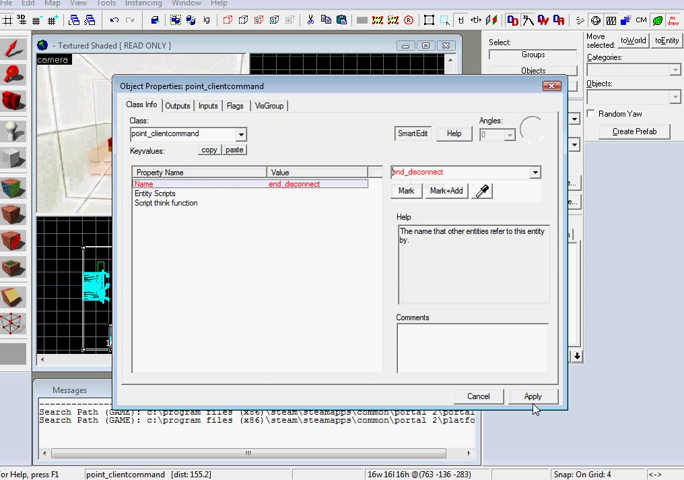
pyautogui.click(535, 396)
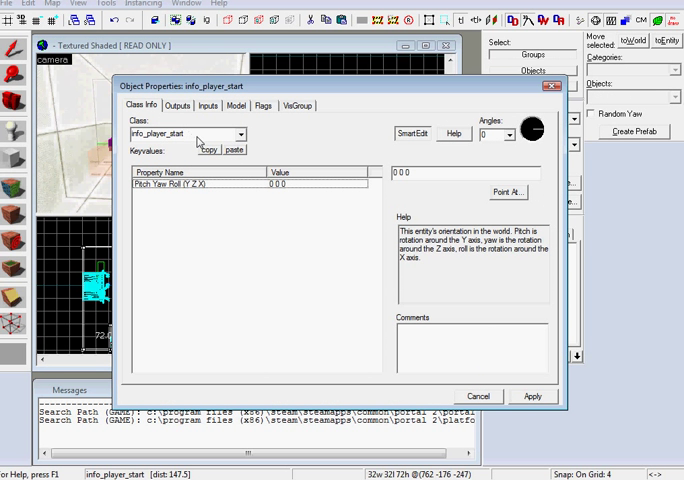
# Step: Change another entity's class to env_fade and select its Name property
pyautogui.click(238, 135)
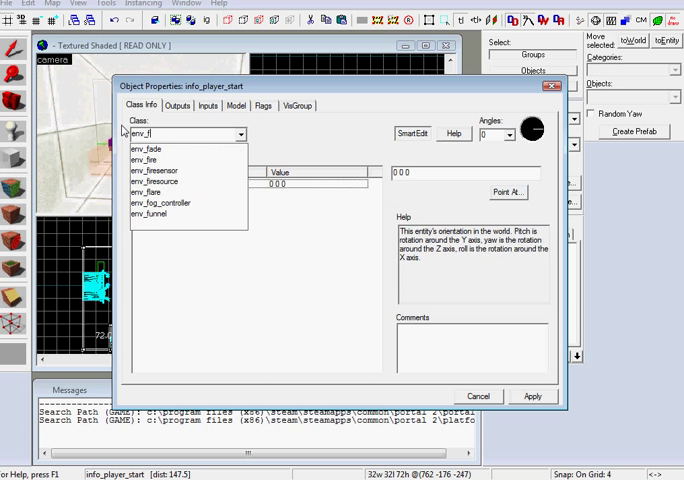
pyautogui.click(160, 150)
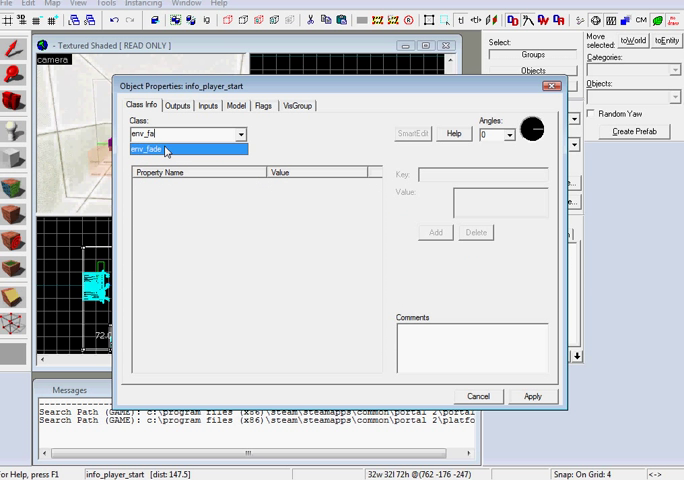
pyautogui.click(165, 148)
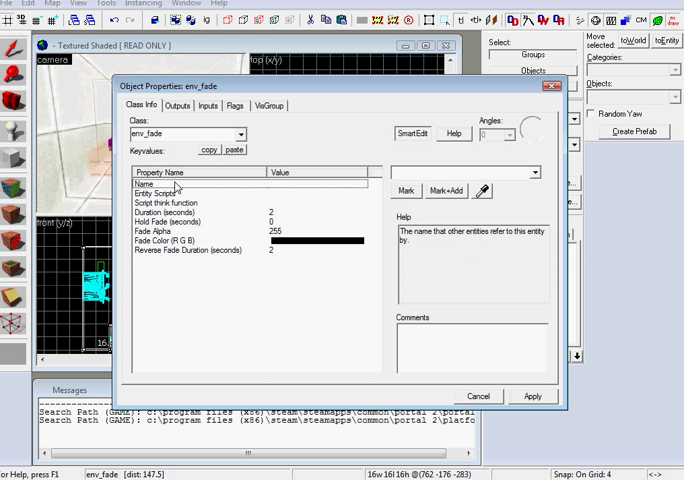
pyautogui.click(530, 172)
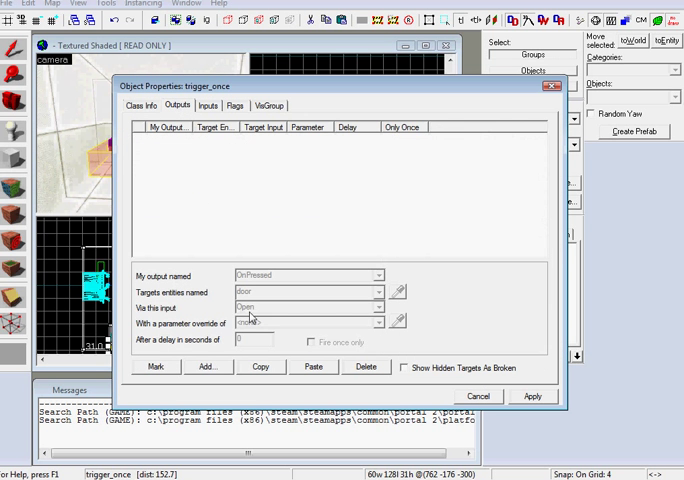
# Step: Add trigger outputs OnTrigger → end_fade Fade and OnTrigger → end_disconnect Command 'disconnect'
pyautogui.click(208, 366)
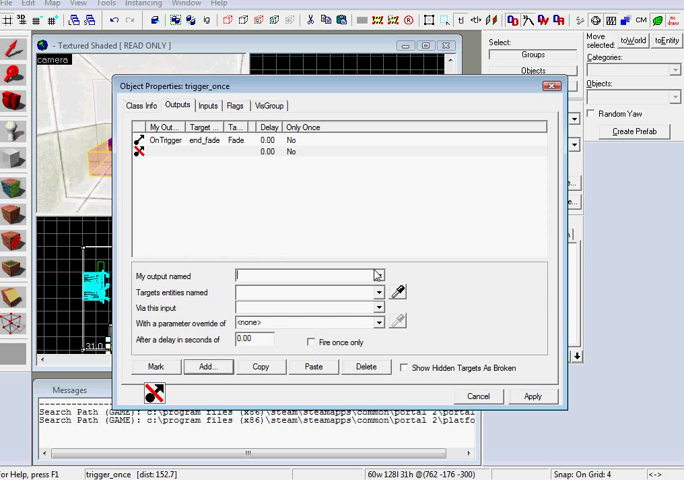
pyautogui.click(207, 367)
pyautogui.write('OnTrigger')
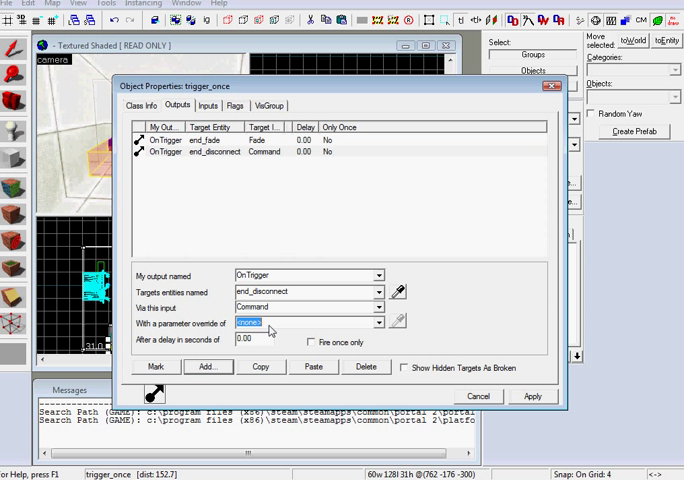
pyautogui.write('disconnec')
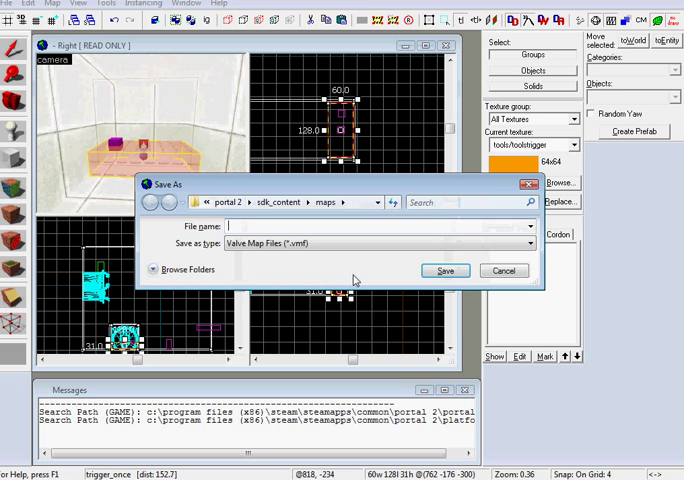
# Step: Save the map as test2 instead of overwriting the existing test file
pyautogui.write('test')
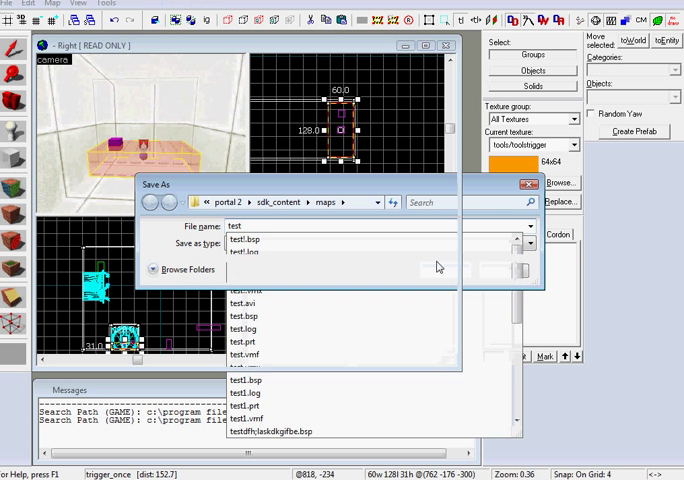
pyautogui.click(528, 225)
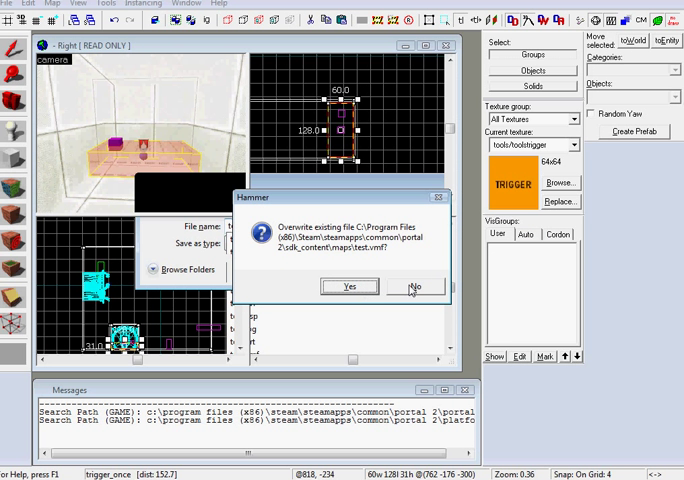
pyautogui.click(415, 287)
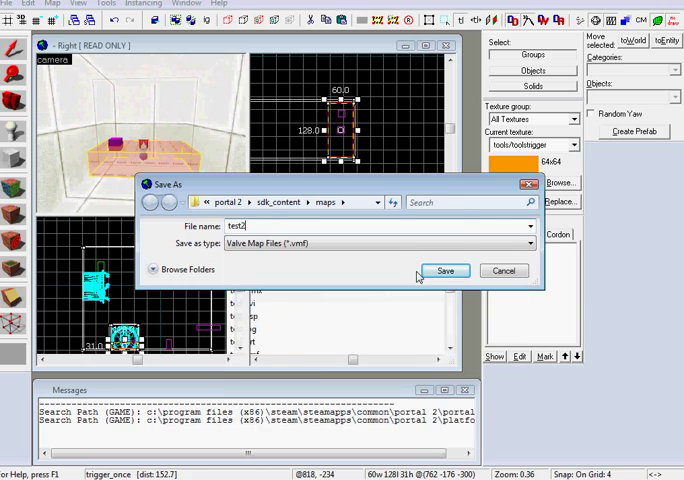
pyautogui.click(446, 270)
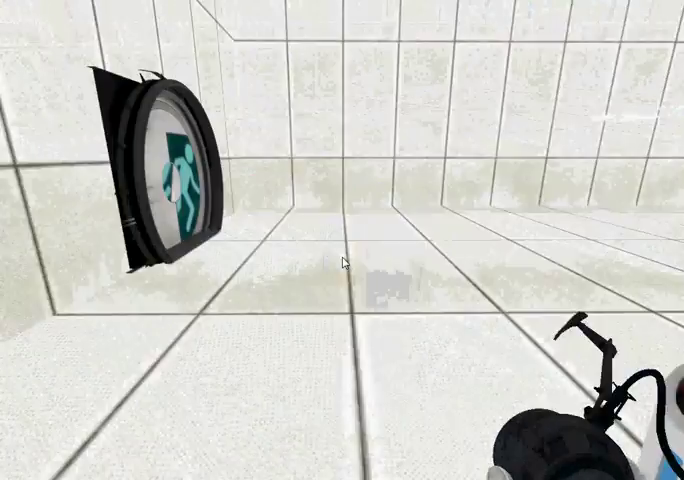
# Step: Pause the test map with Esc and exit Portal 2 to the main menu
pyautogui.press('Escape')
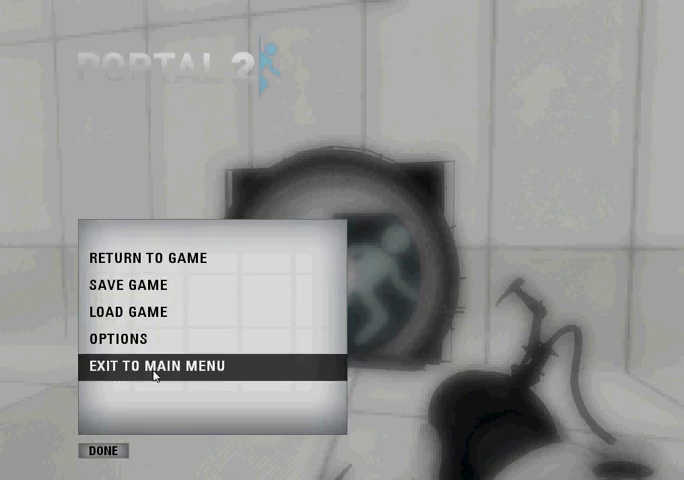
pyautogui.click(159, 366)
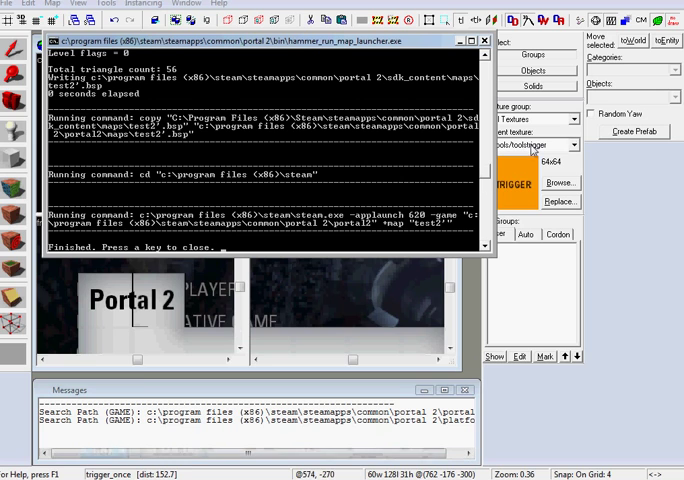
# Step: Close the finished test2 compile-and-run log window
pyautogui.click(485, 41)
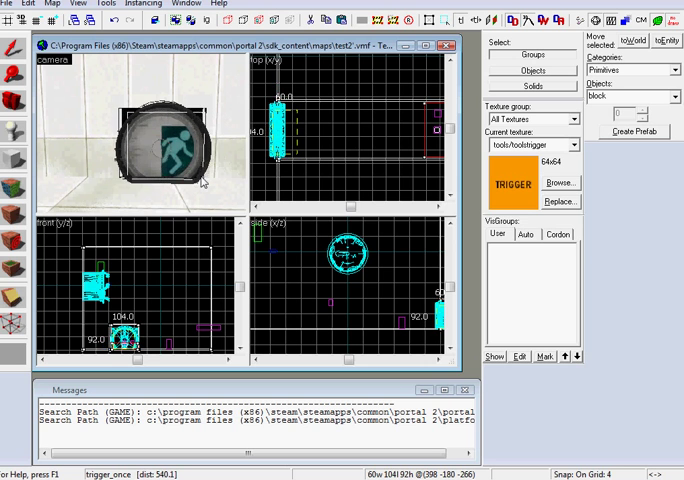
# Step: Select the door and browse textures filtered to 'trigger'
pyautogui.click(160, 150)
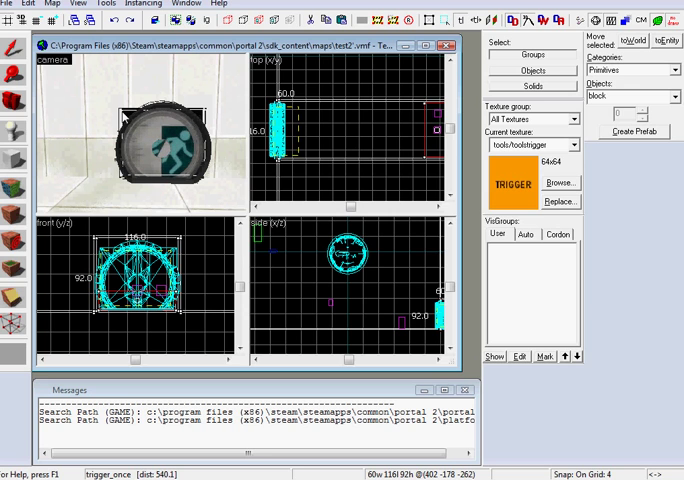
pyautogui.click(561, 182)
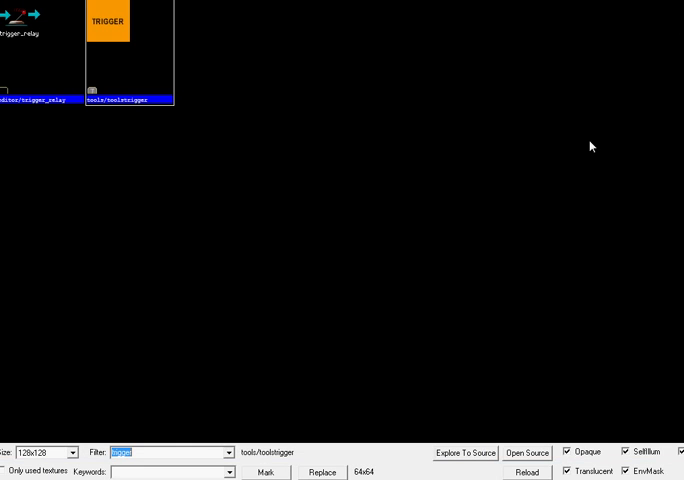